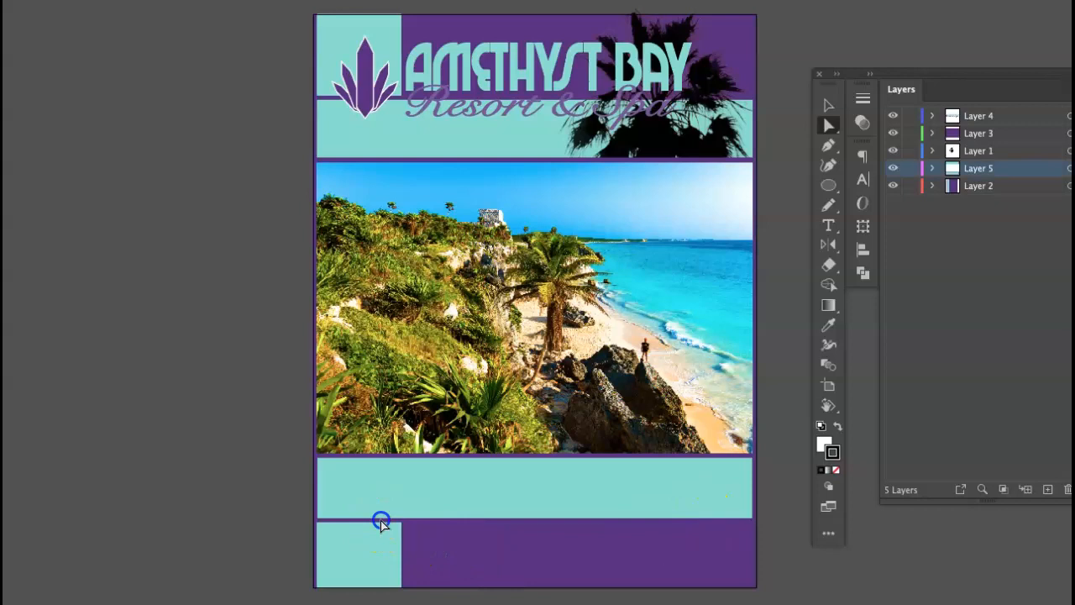
# Step: Delete the purple border rectangles and scale the palm silhouette tall over the beach photo
pyautogui.click(978, 168)
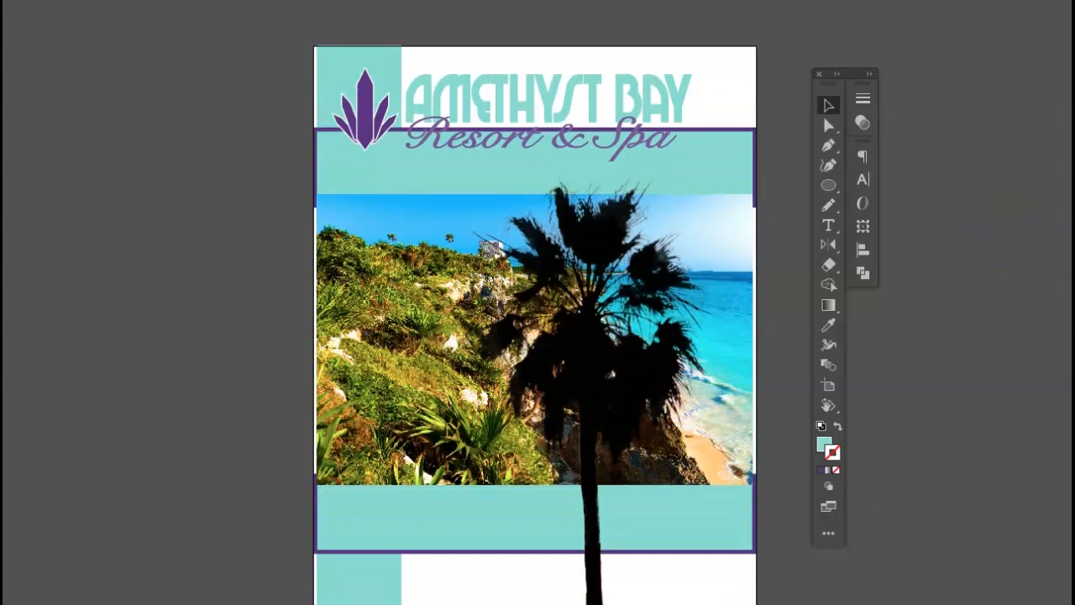
# Step: Remove the lower teal bar and set the palm silhouette to 66% opacity
pyautogui.scroll(-3)
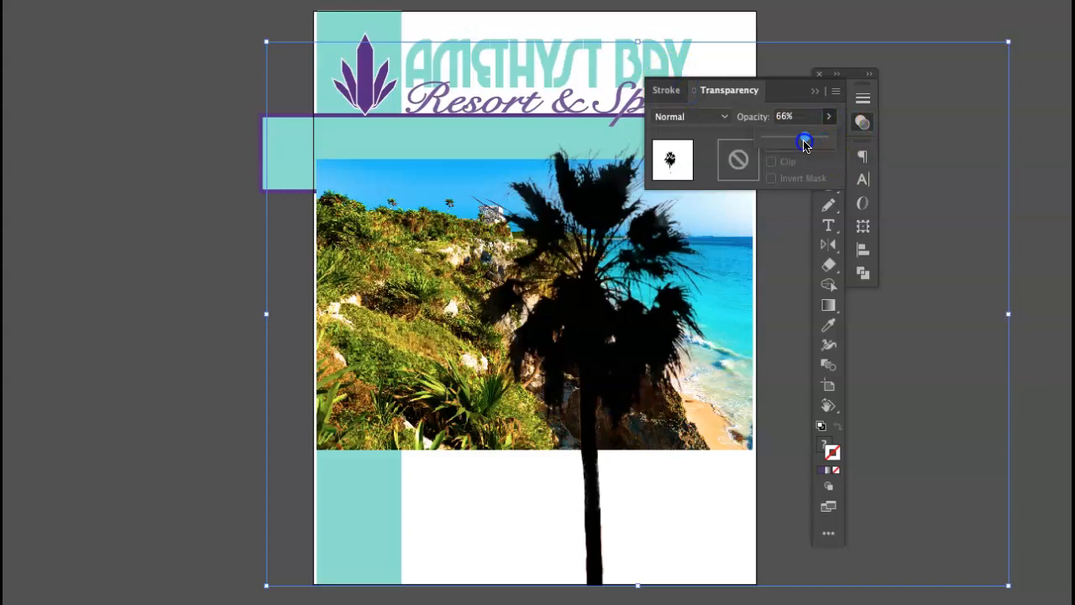
# Step: Send the faded palm behind the beach photo so it shows only above and below
pyautogui.moveTo(803, 141); pyautogui.dragTo(793, 137)
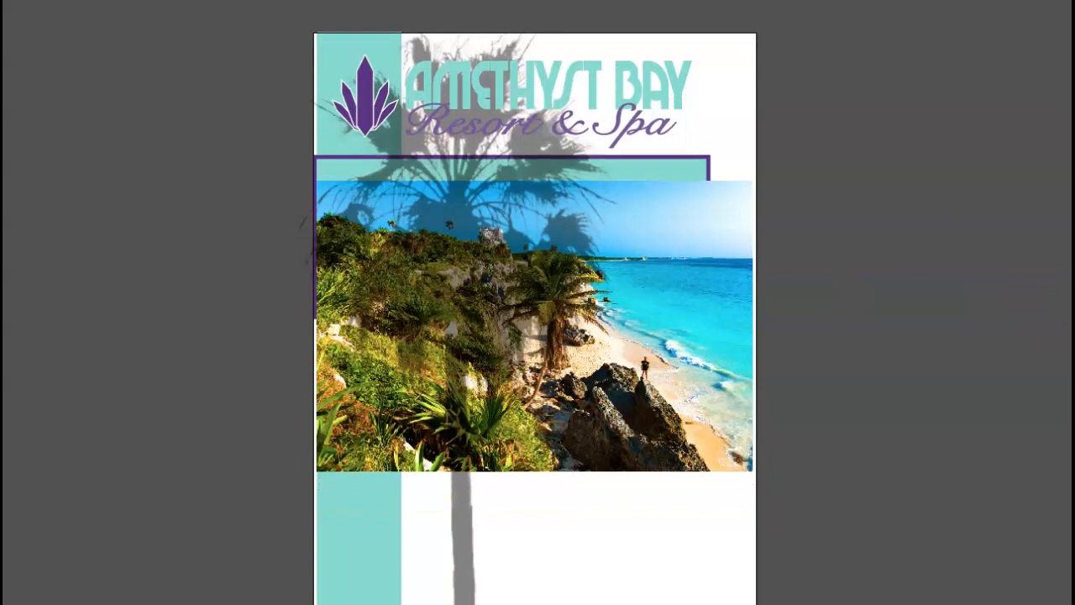
pyautogui.scroll(-3)
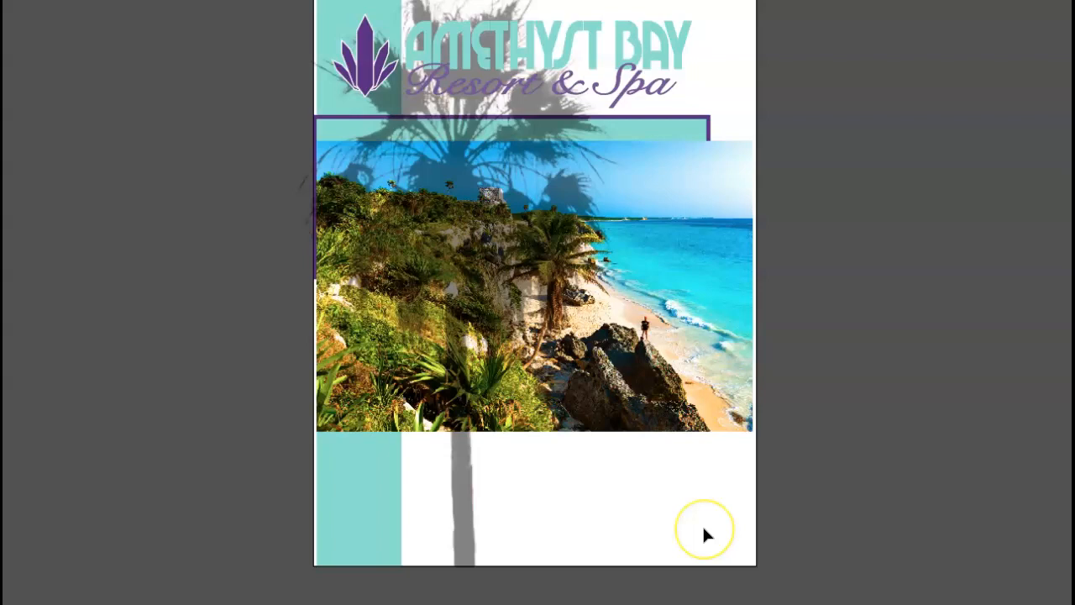